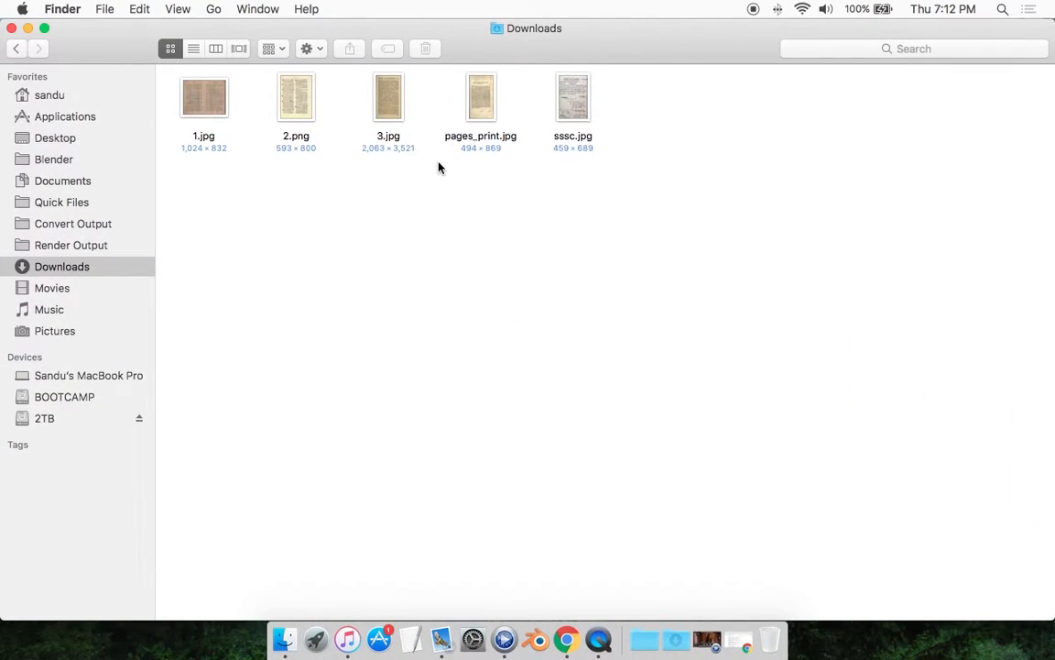
Select and clear the image files, then open jpg2pdf.com from the 'image to pdf converter' results.
{"action": "left_click", "coordinate": [204, 96]}
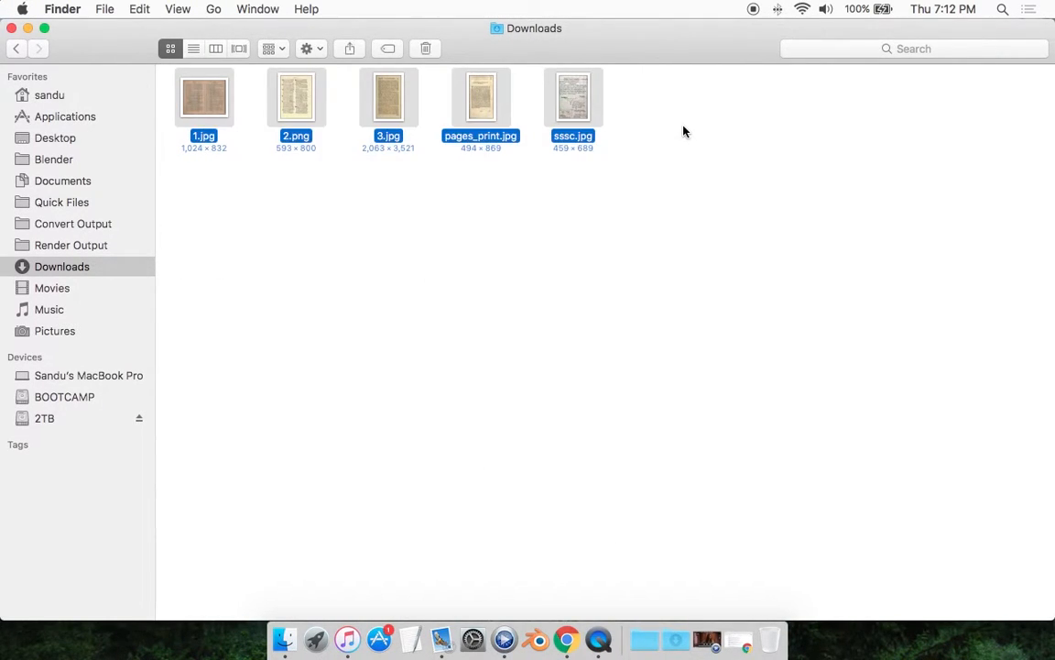
{"action": "left_click", "coordinate": [405, 375]}
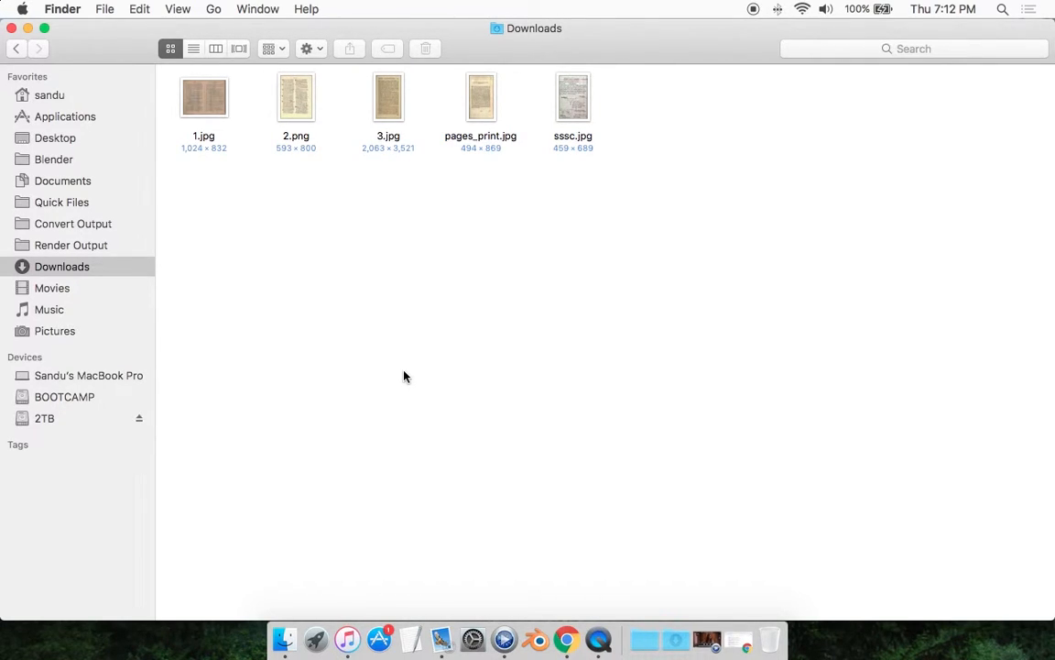
{"action": "mouse_move", "coordinate": [408, 371]}
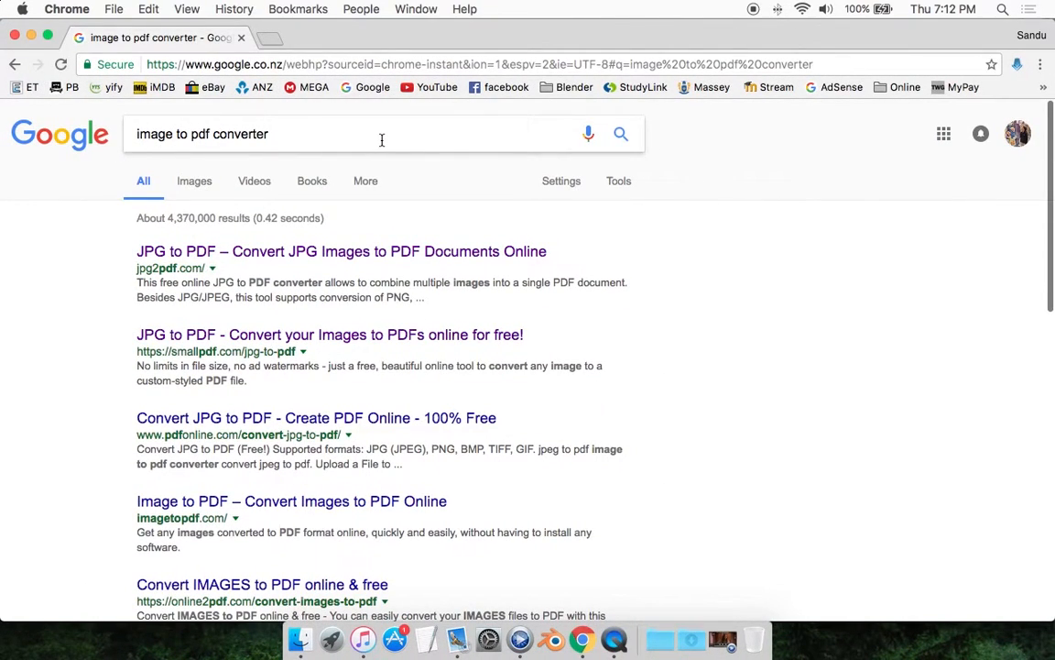
{"action": "scroll", "scroll_direction": "down", "scroll_amount": 3}
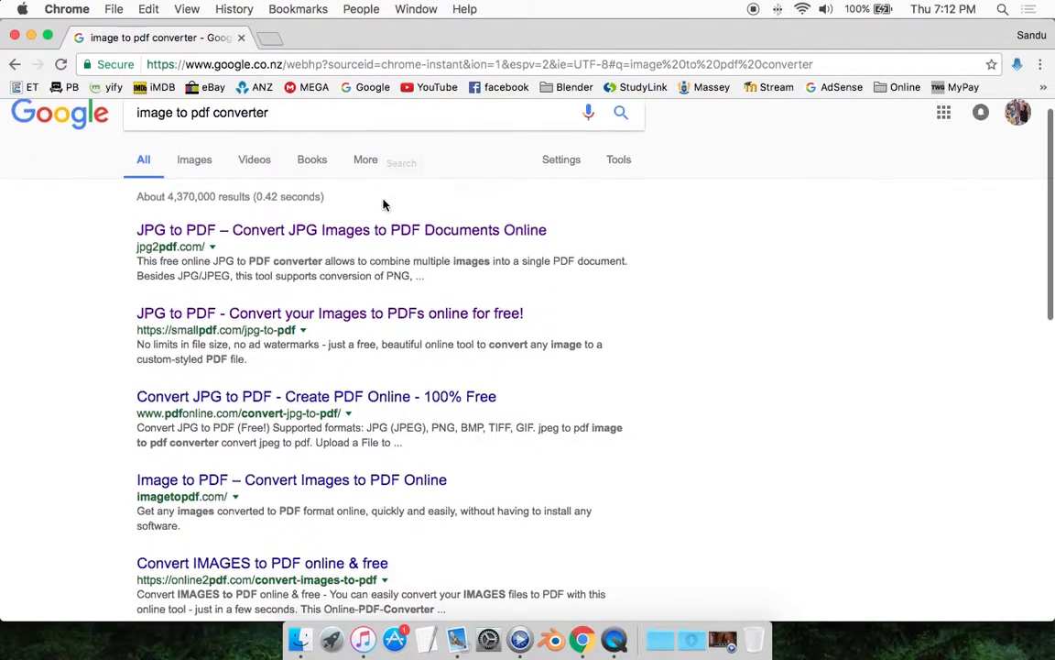
{"action": "scroll", "scroll_direction": "down", "scroll_amount": 3}
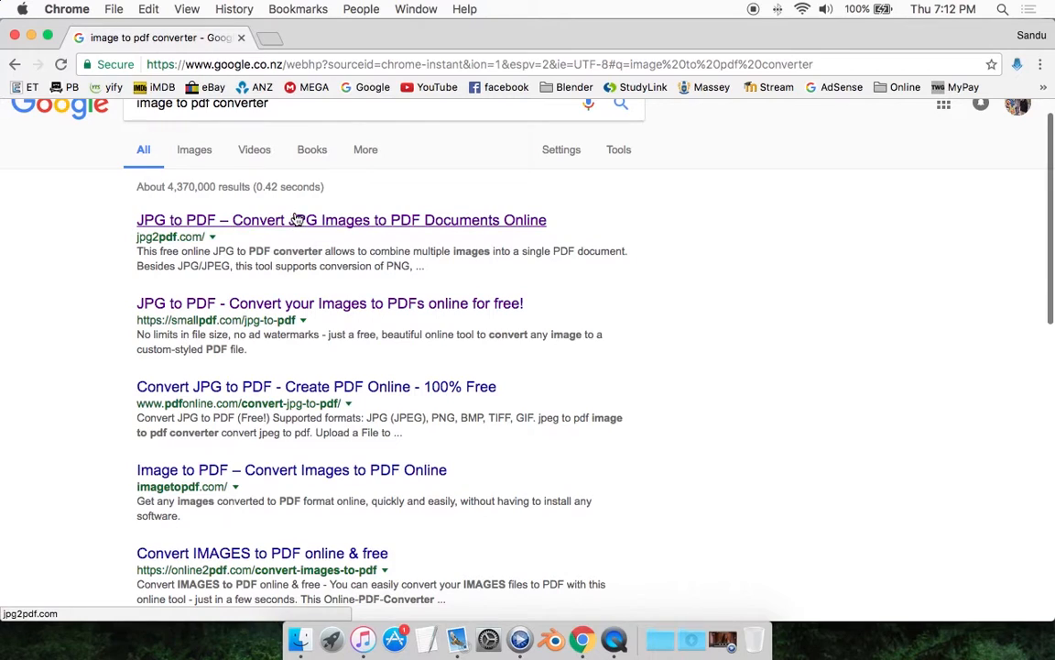
{"action": "scroll", "scroll_direction": "down", "scroll_amount": 3}
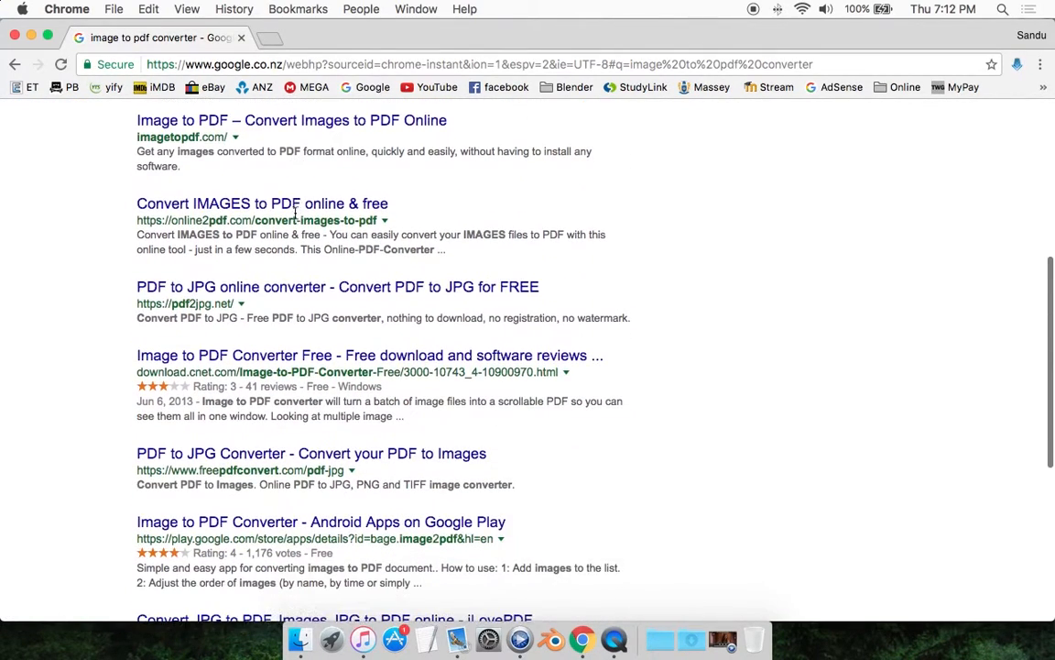
{"action": "scroll", "scroll_direction": "down", "scroll_amount": 3}
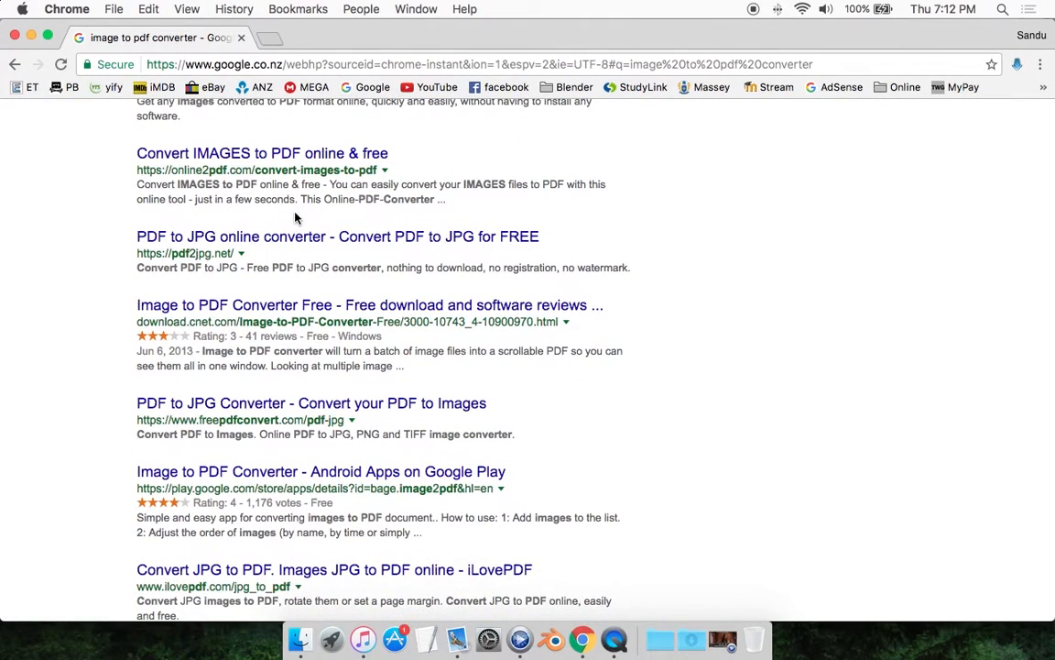
{"action": "scroll", "scroll_direction": "up", "scroll_amount": 3}
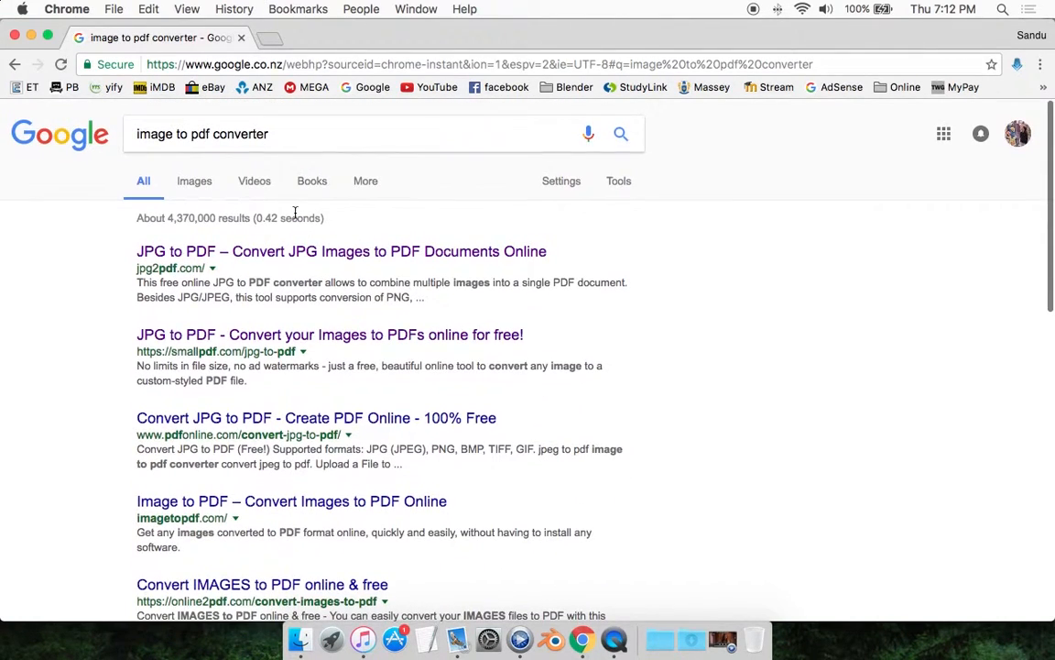
{"action": "left_click", "coordinate": [342, 250]}
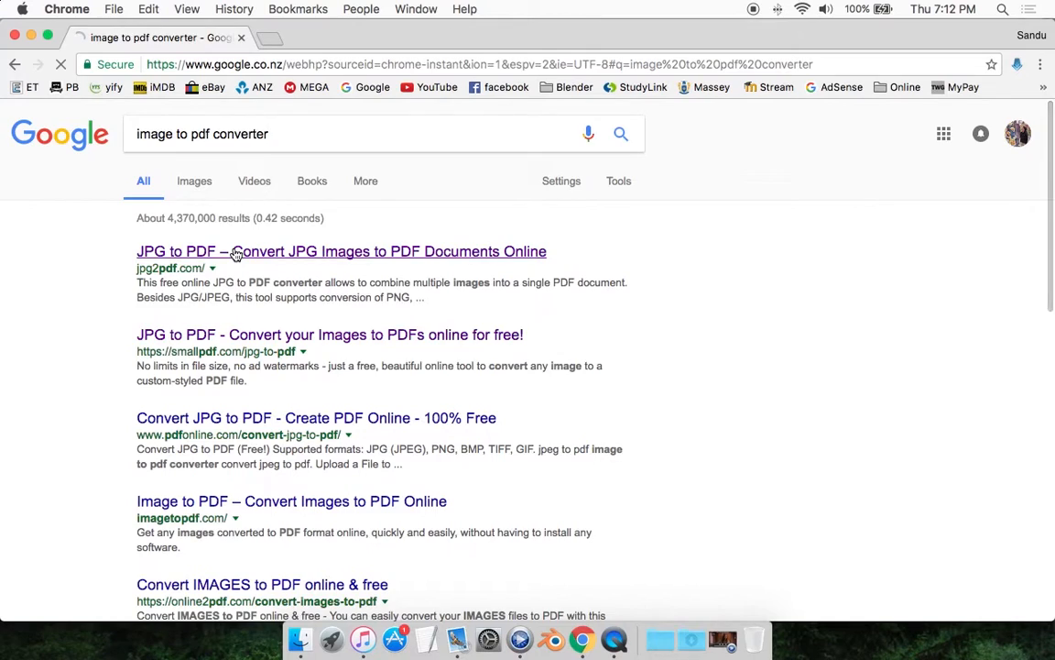
Upload 1.jpg through 5.jpg from the Downloads folder to jpg2pdf.com.
{"action": "left_click", "coordinate": [342, 251]}
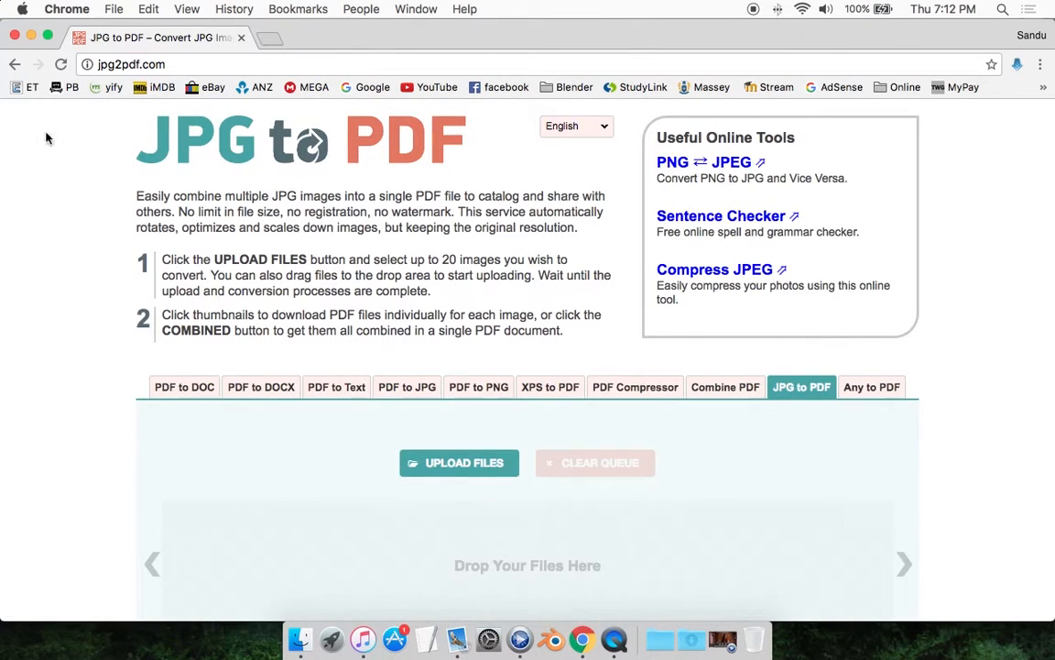
{"action": "scroll", "scroll_direction": "down", "scroll_amount": 3}
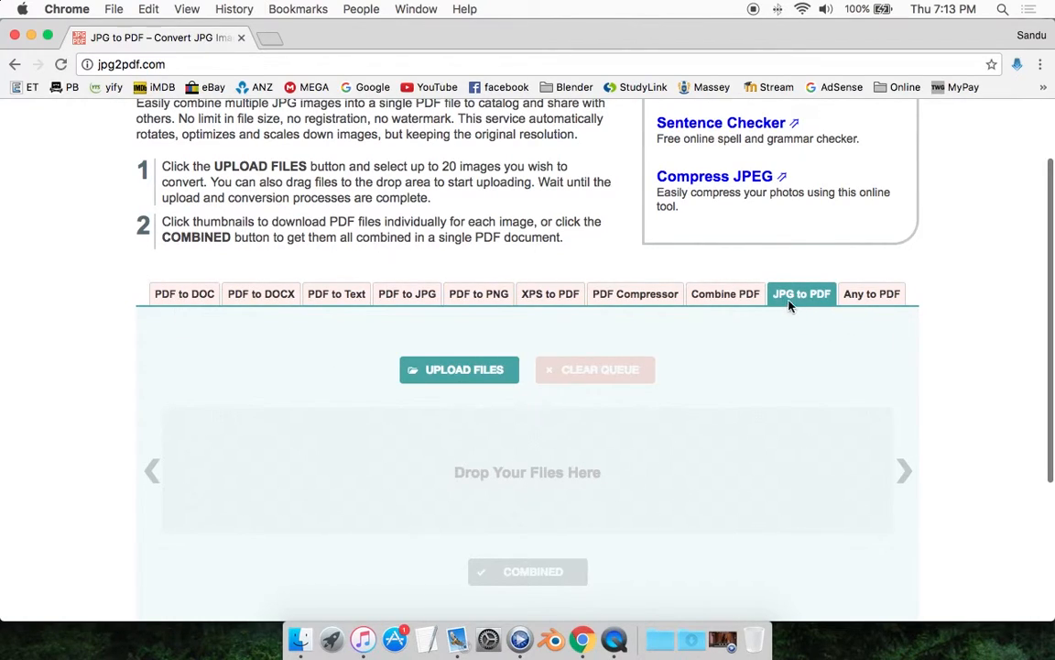
{"action": "mouse_move", "coordinate": [568, 340]}
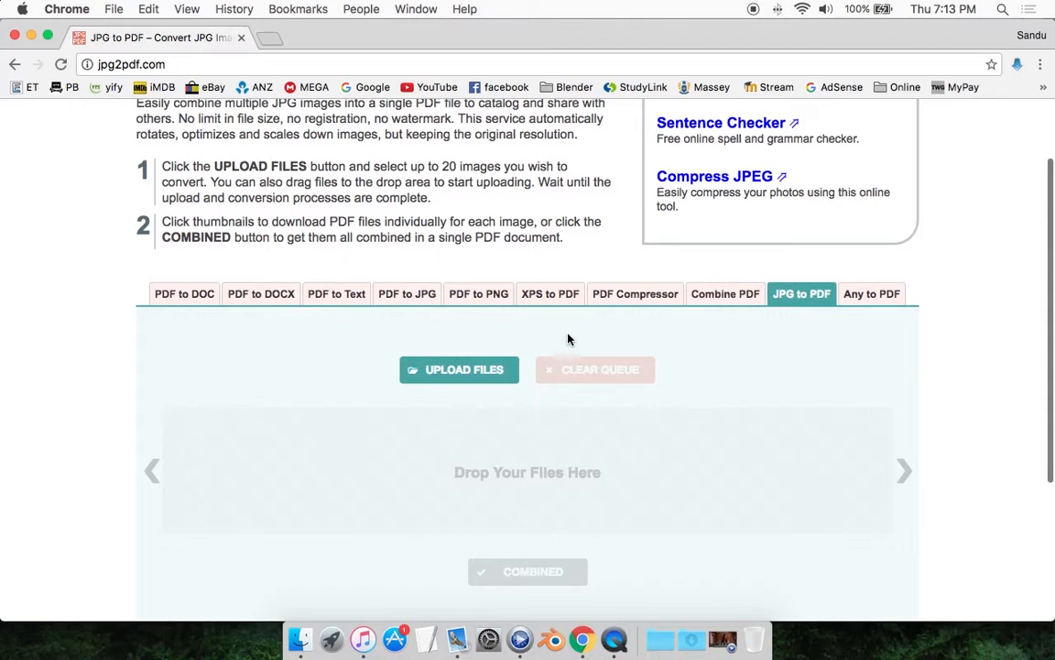
{"action": "left_click", "coordinate": [458, 369]}
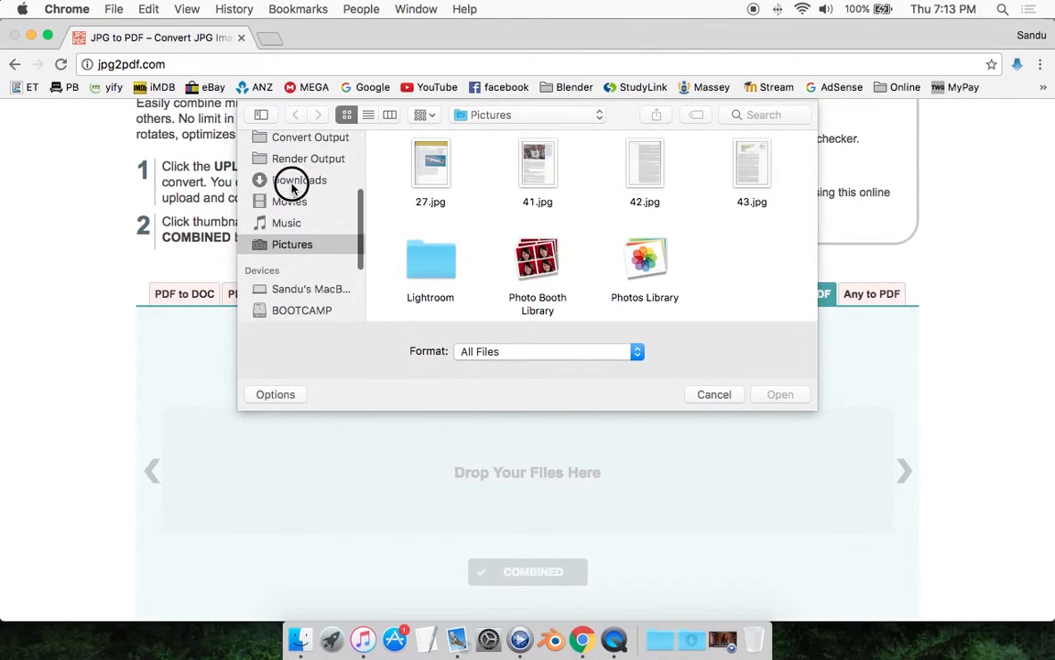
{"action": "left_click", "coordinate": [300, 179]}
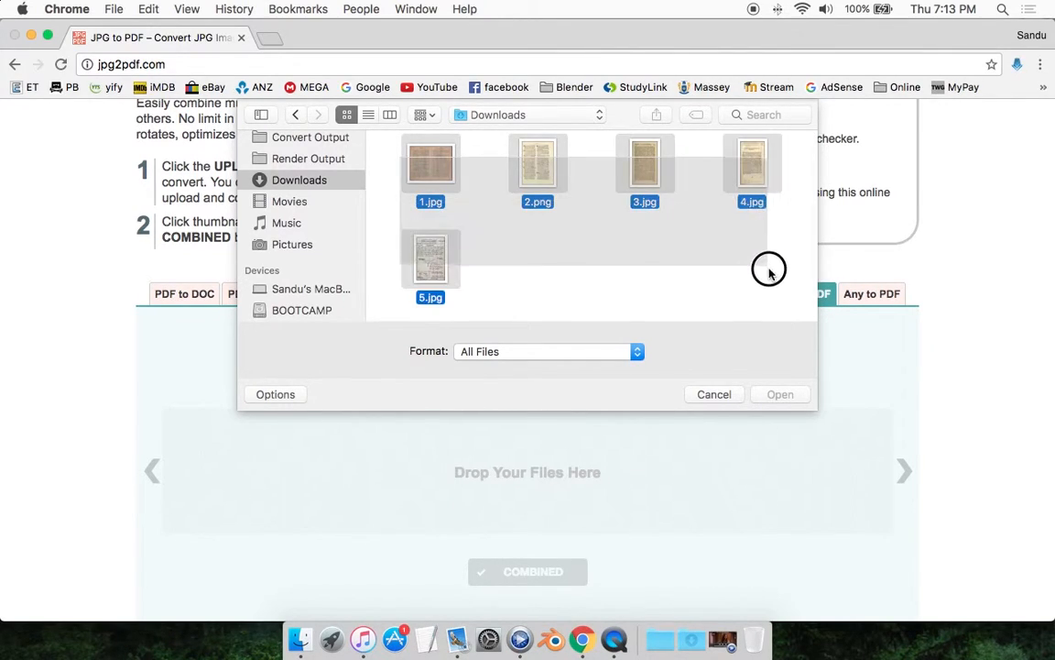
{"action": "left_click", "coordinate": [780, 394]}
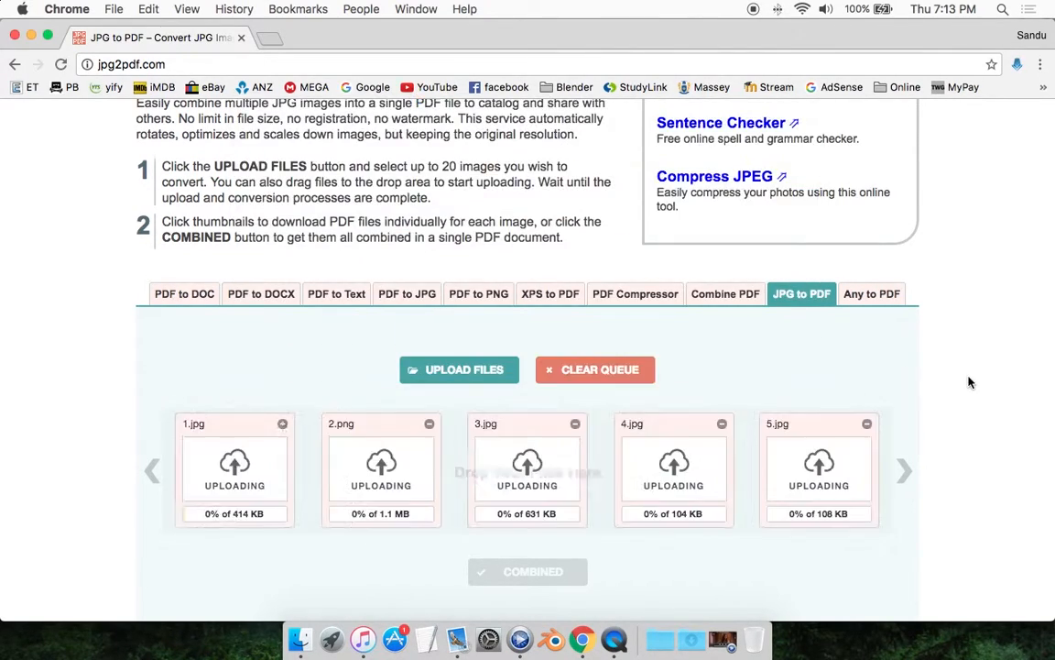
Download all five converted images combined as jpg2pdf.pdf, then switch to Finder.
{"action": "scroll", "scroll_direction": "down", "scroll_amount": 3}
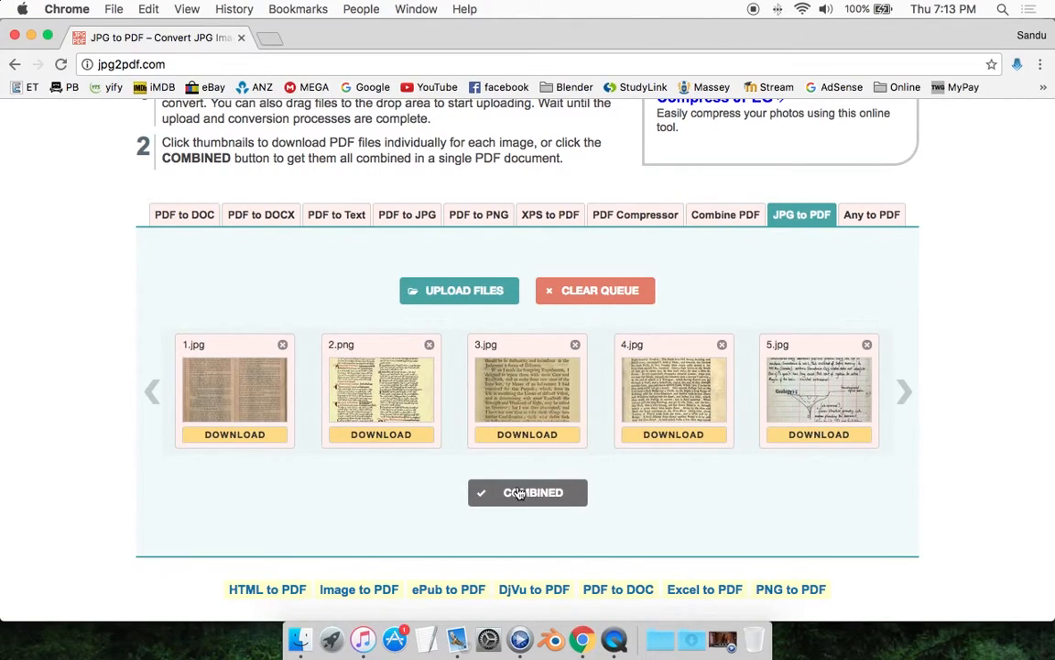
{"action": "left_click", "coordinate": [528, 491]}
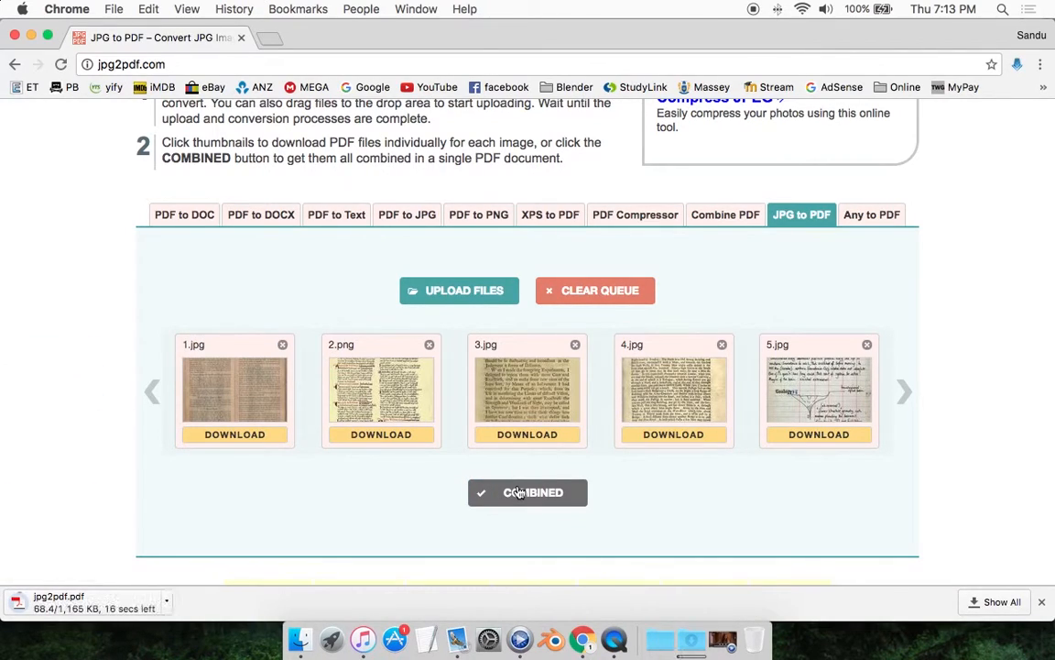
{"action": "mouse_move", "coordinate": [299, 638]}
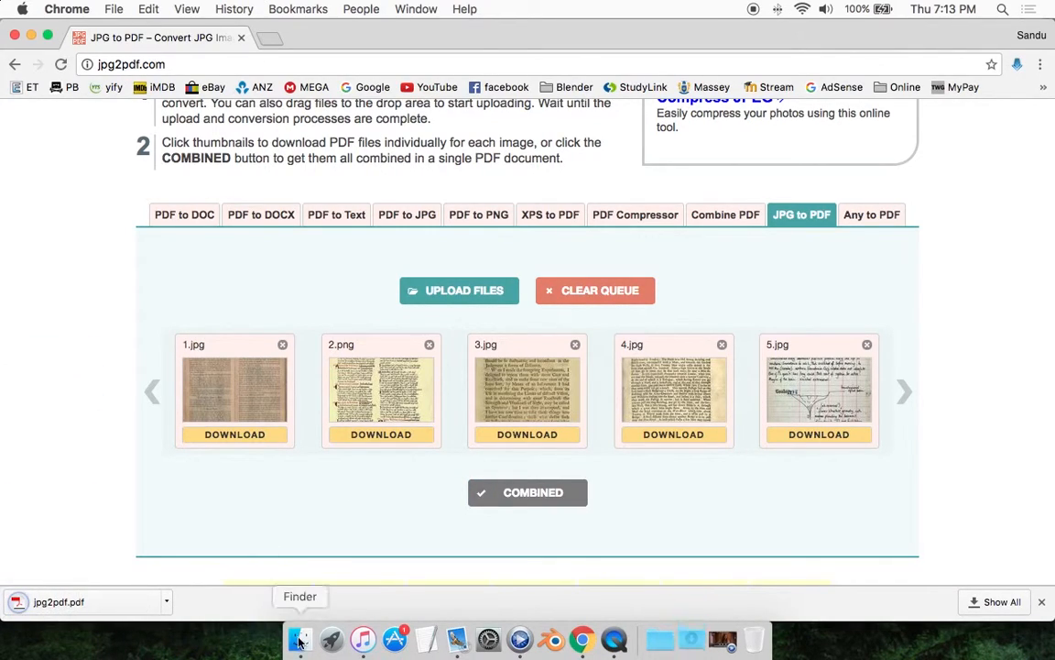
{"action": "left_click", "coordinate": [301, 638]}
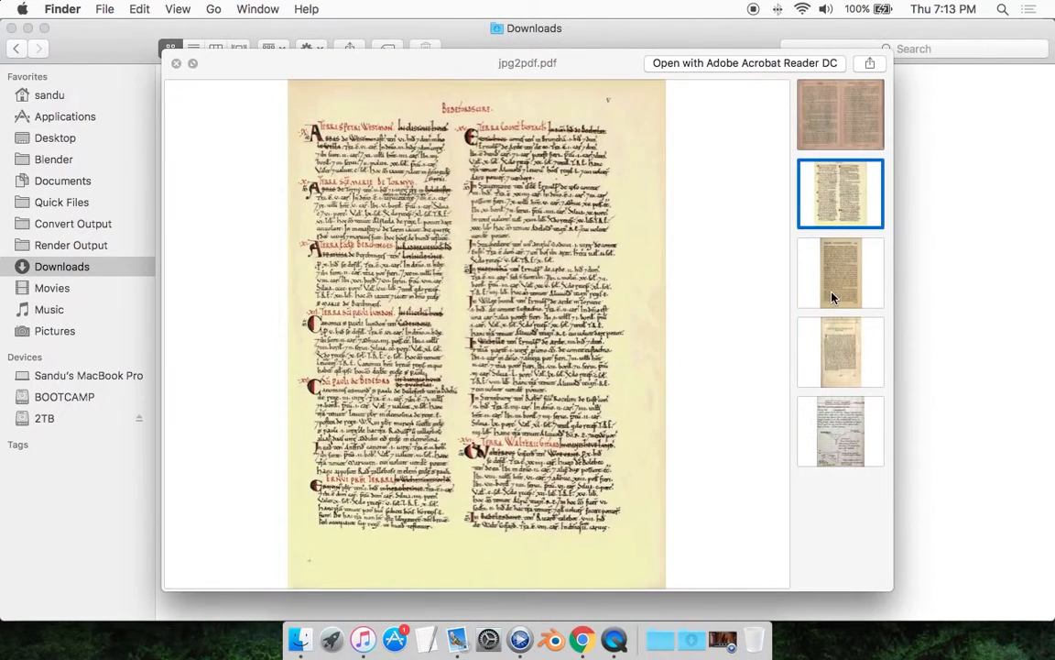
View the last page of jpg2pdf.pdf in Quick Look and close the preview.
{"action": "left_click", "coordinate": [840, 431]}
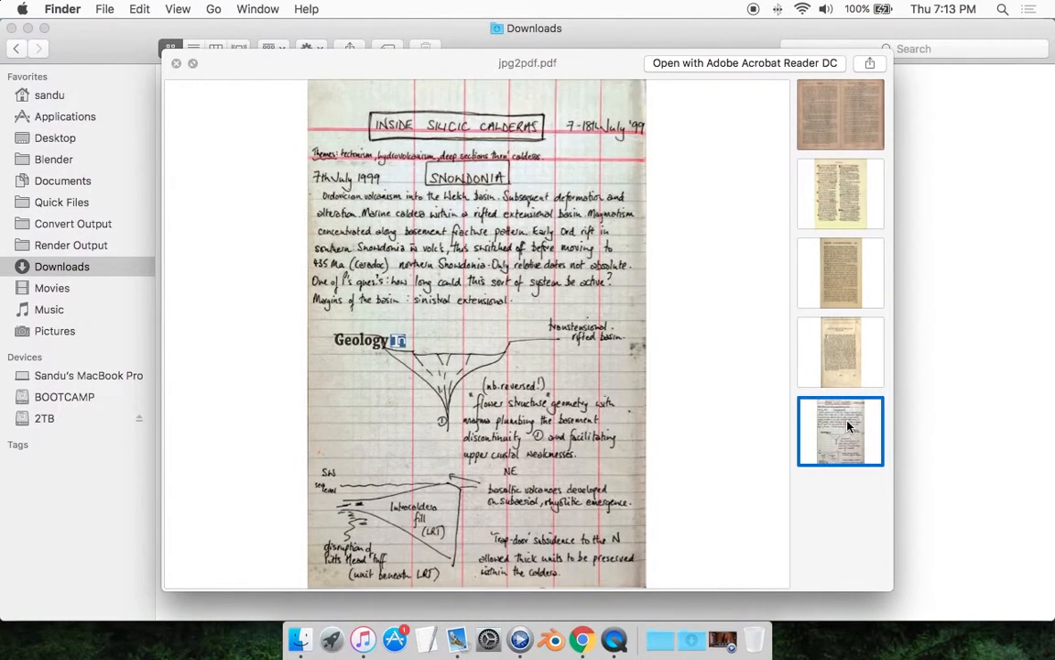
{"action": "mouse_move", "coordinate": [828, 348]}
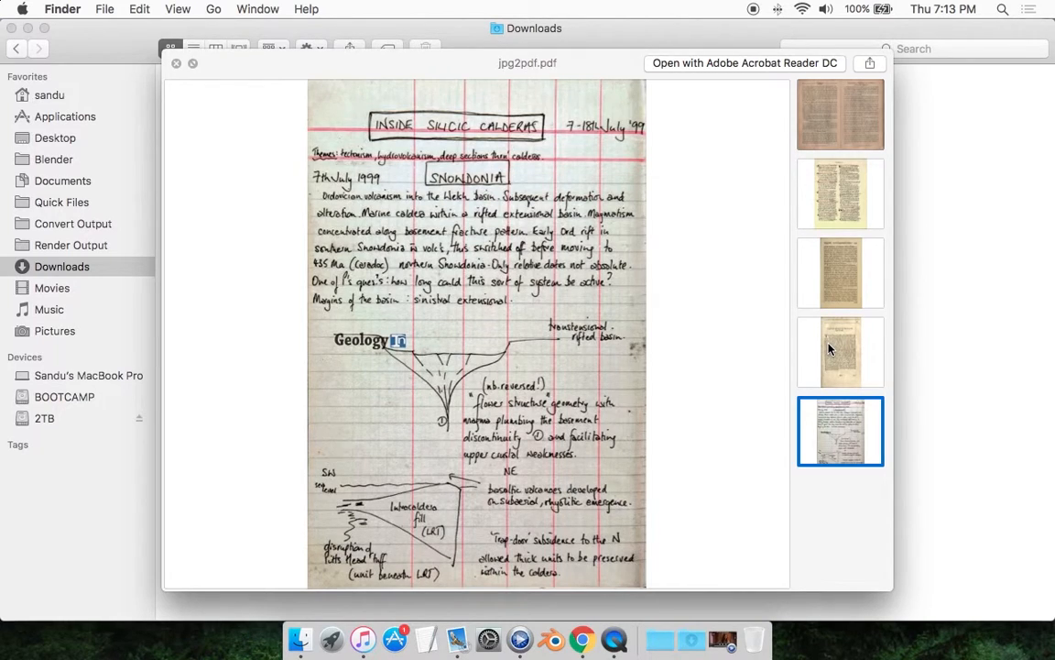
{"action": "left_click", "coordinate": [176, 63]}
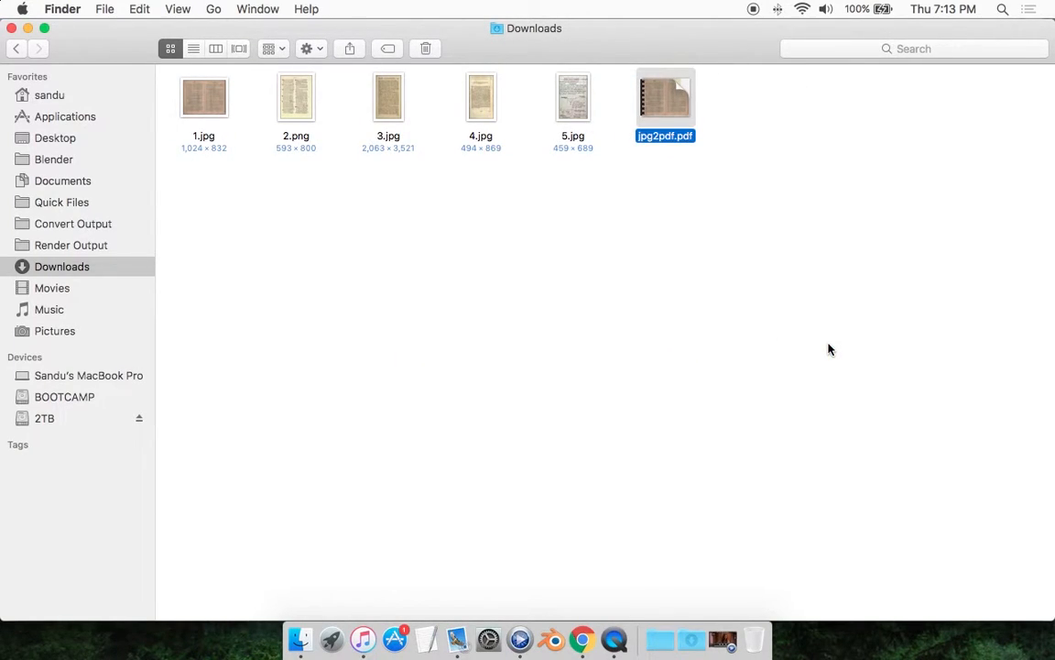